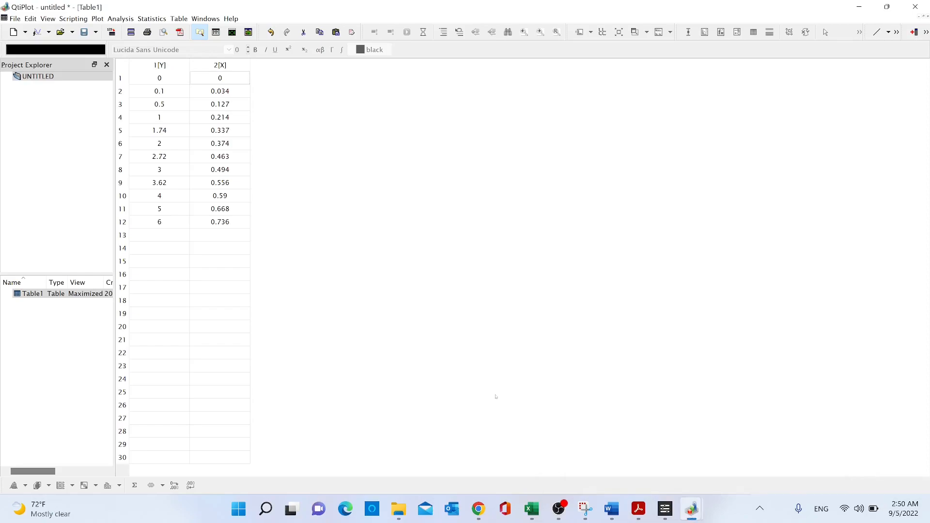
mouse_move(363, 175)
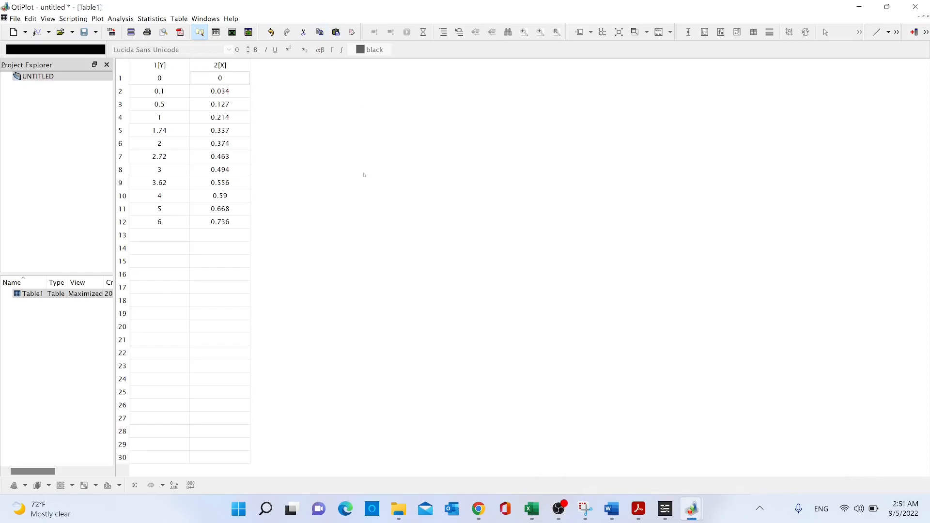
mouse_move(320, 141)
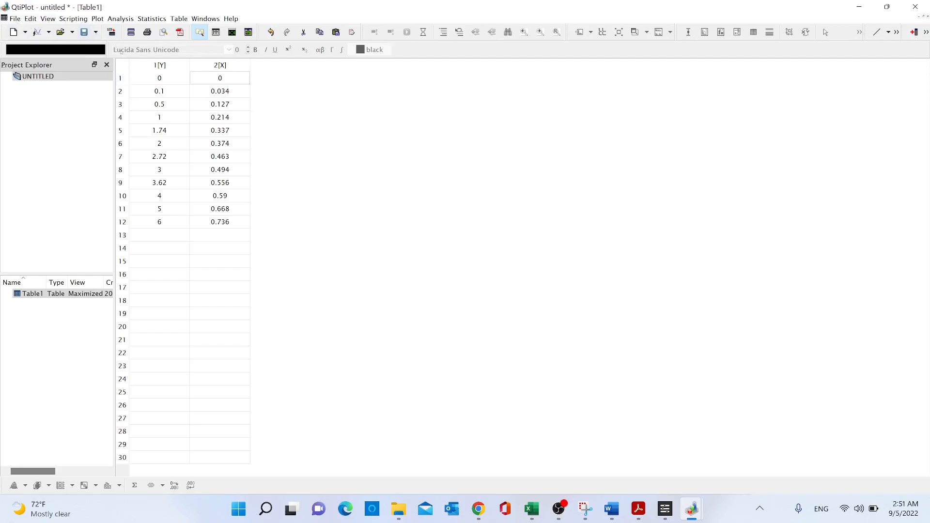
mouse_move(443, 189)
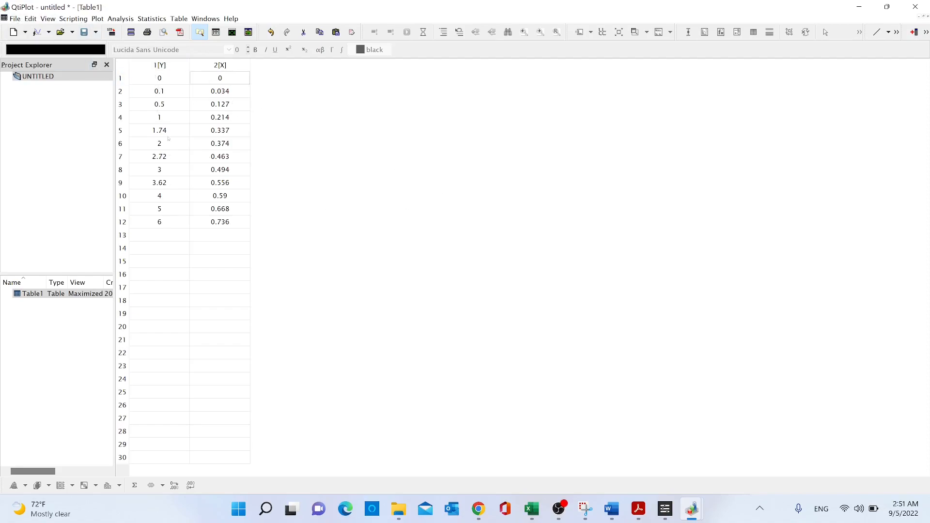
Rename column 1 to Pressure and column 2 to Composition via Column Options.
click(159, 65)
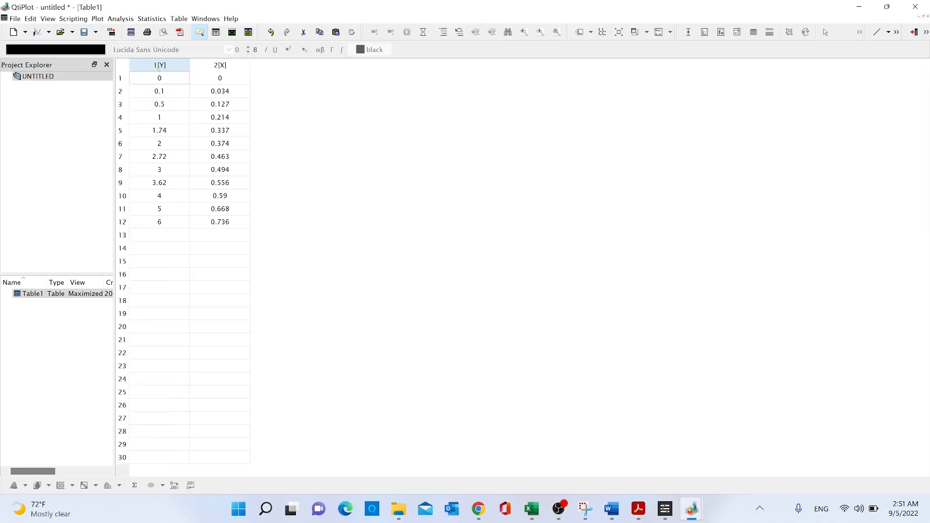
double_click(159, 65)
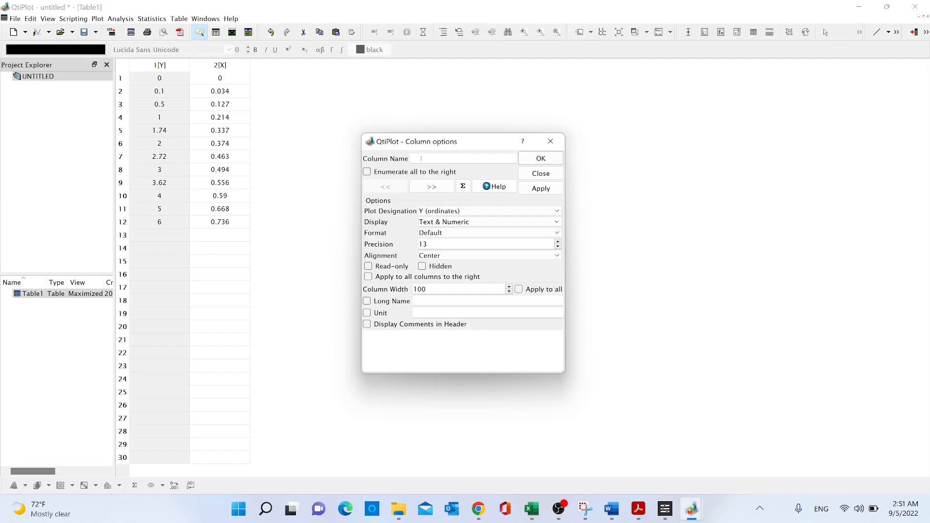
text(Pressu)
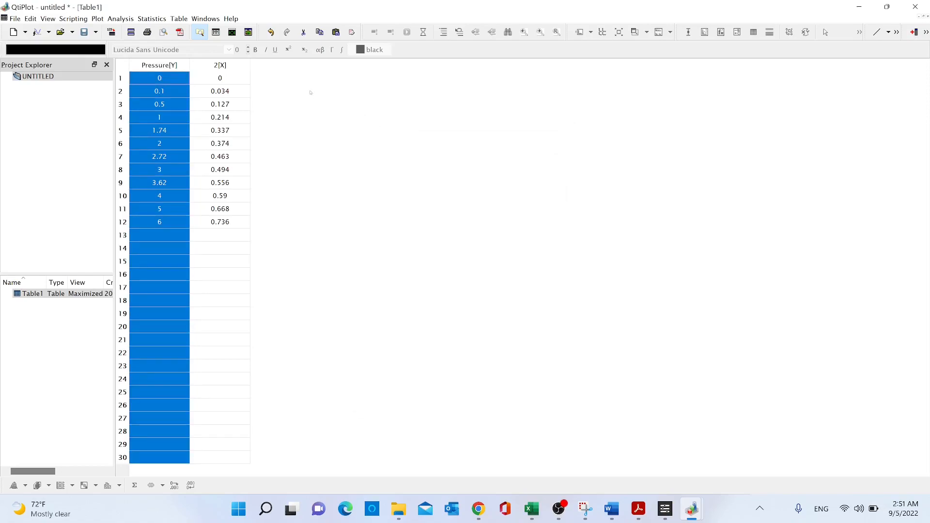
double_click(220, 65)
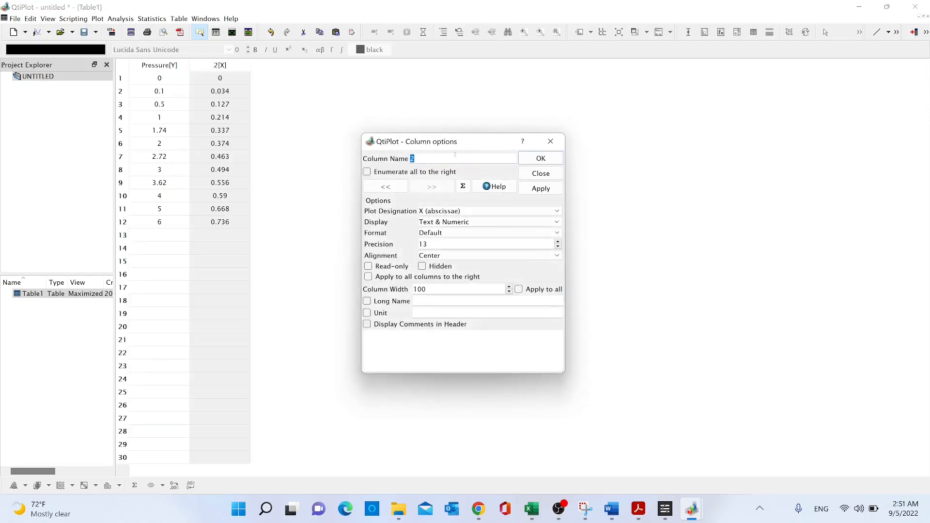
text(Composition)
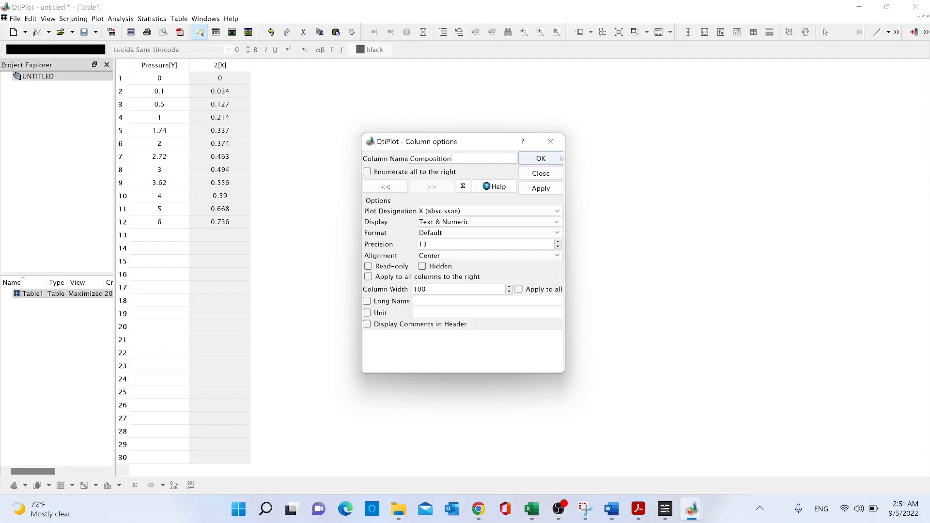
click(539, 158)
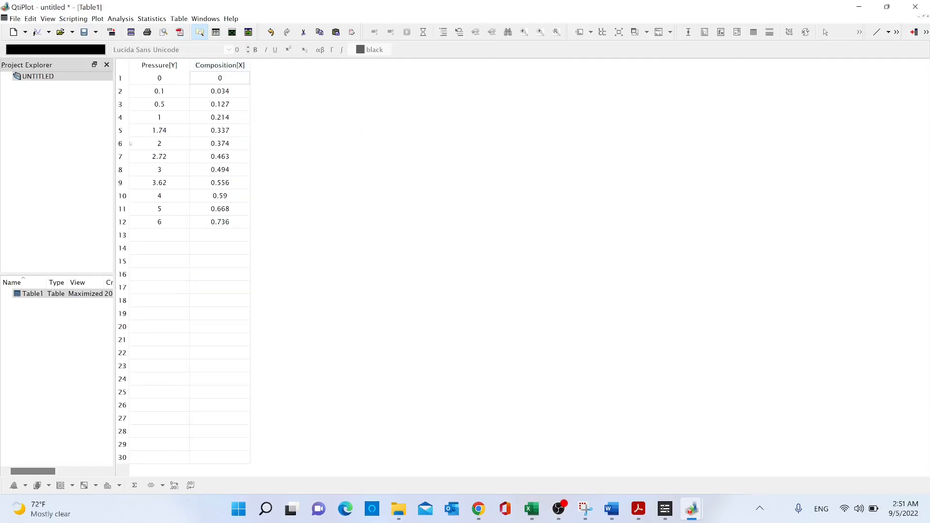
Create scatter Graph1 of Pressure vs Composition from the two selected columns.
click(159, 65)
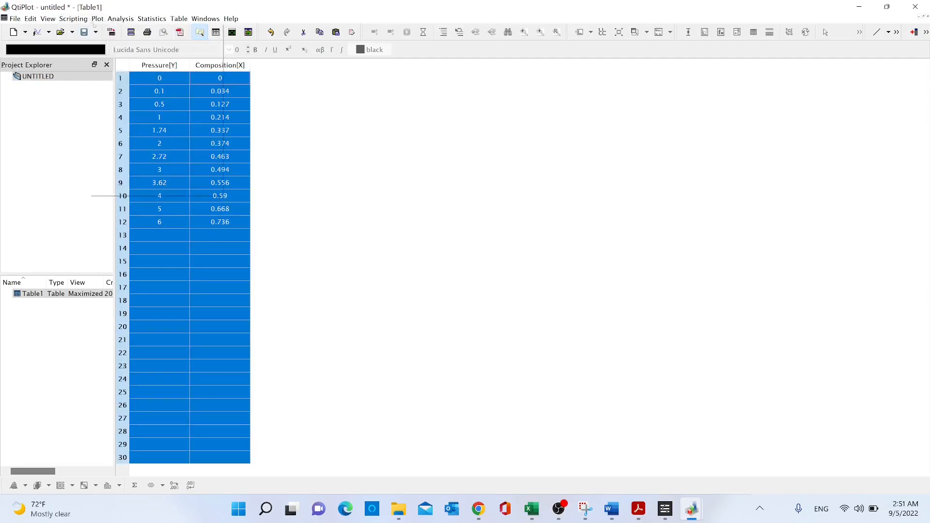
click(97, 18)
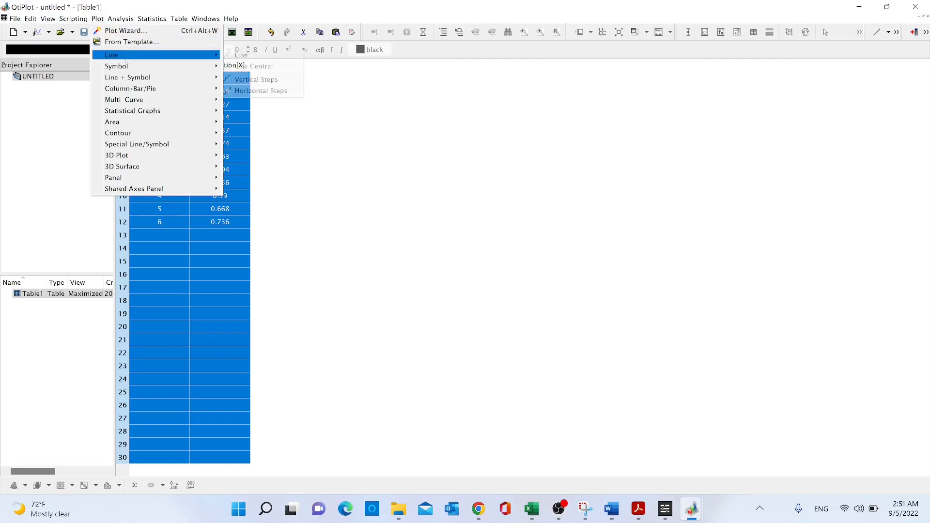
mouse_move(116, 66)
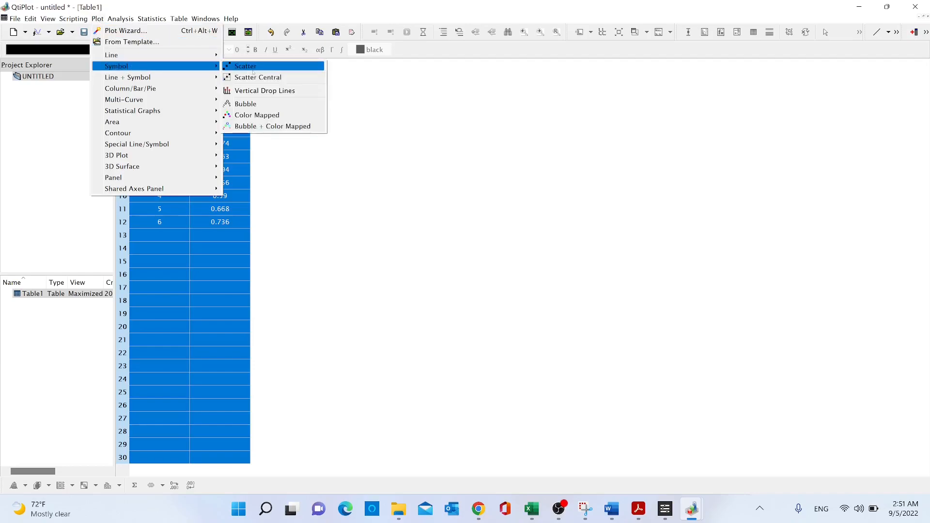
click(244, 66)
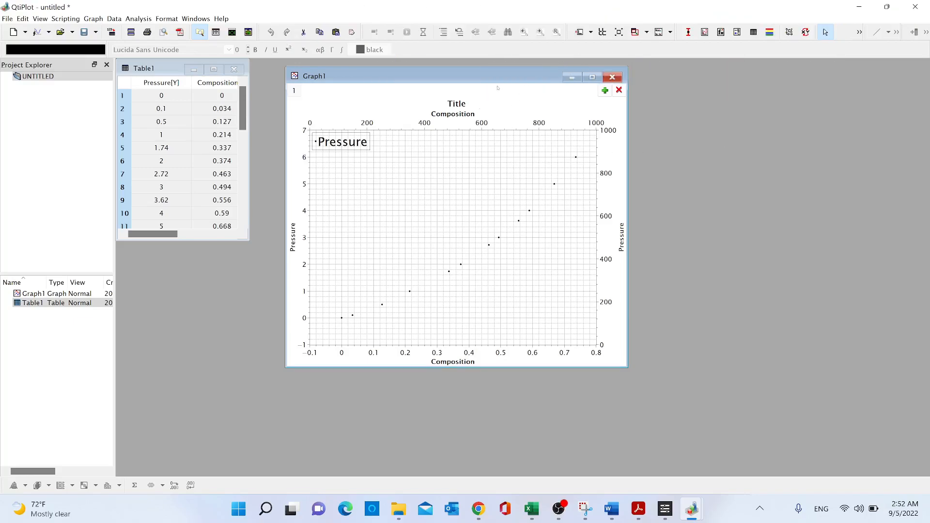
Apply Fit Linear (Default) to Graph1, giving LinearFit1 with R² ≈ 0.959 in the log.
drag(495, 88, 492, 77)
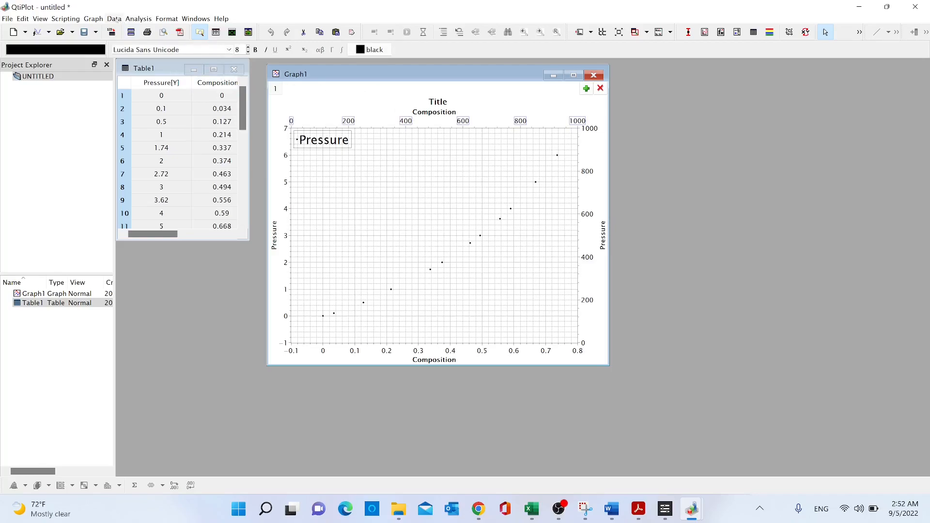
click(138, 18)
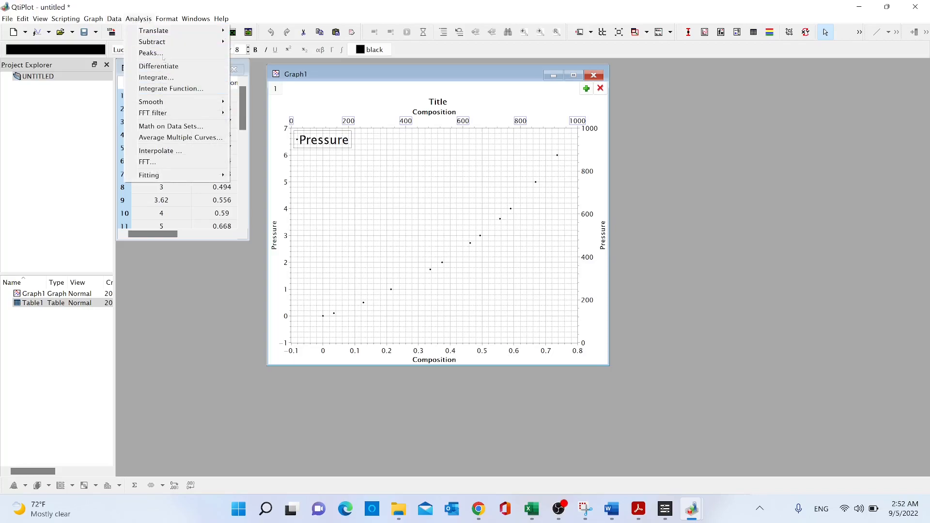
mouse_move(156, 77)
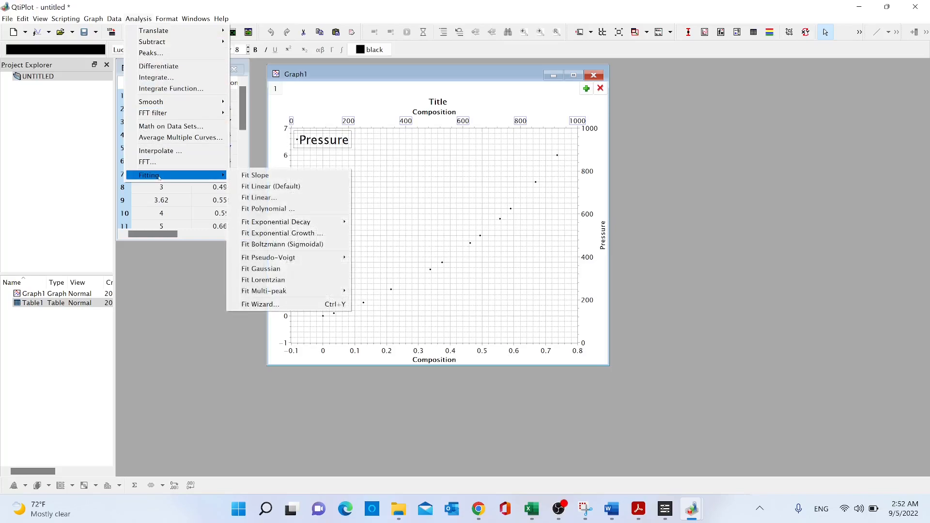
mouse_move(270, 186)
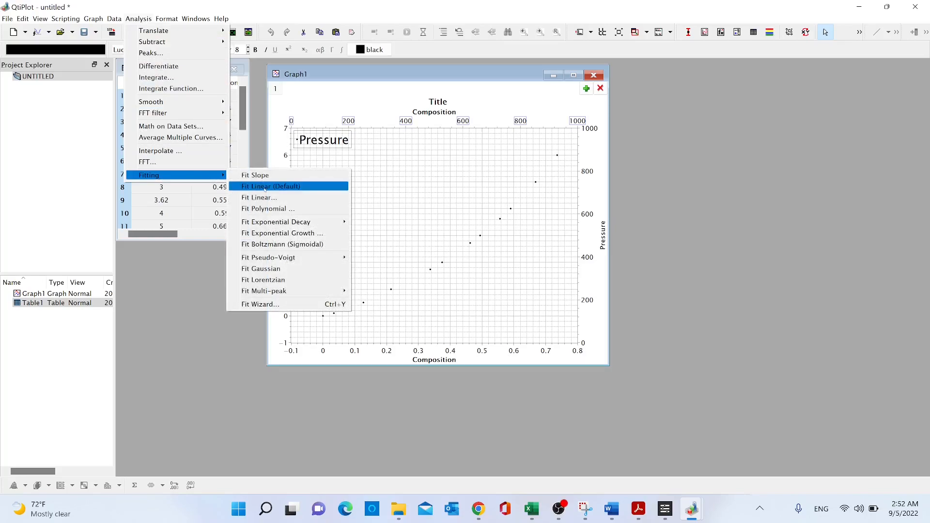
click(267, 186)
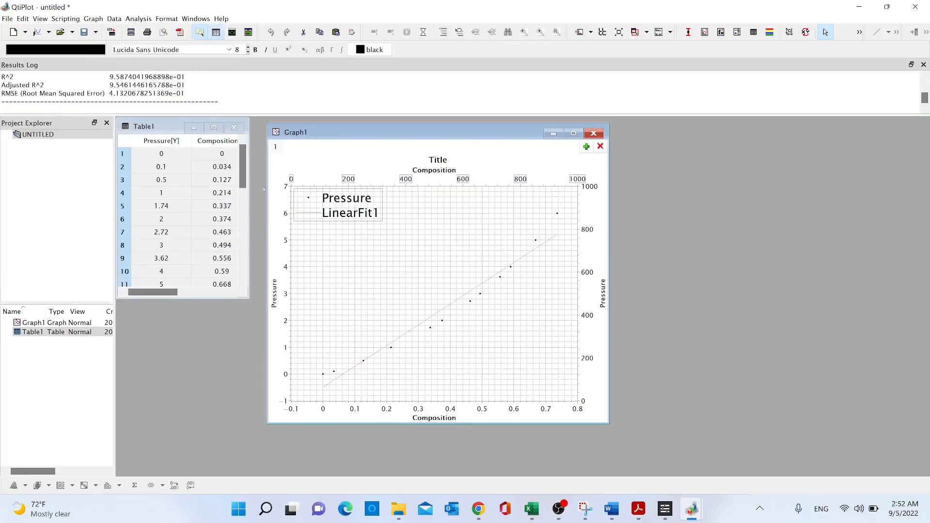